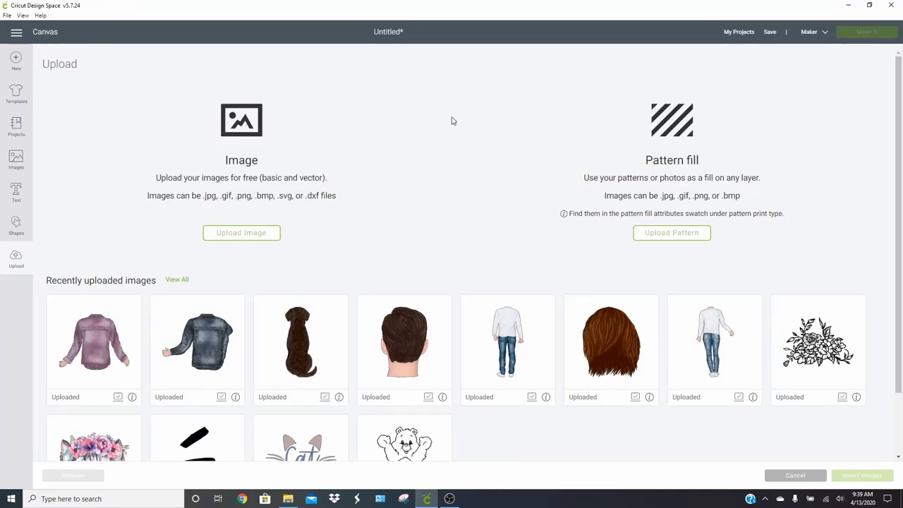
pyautogui.moveTo(374, 155)
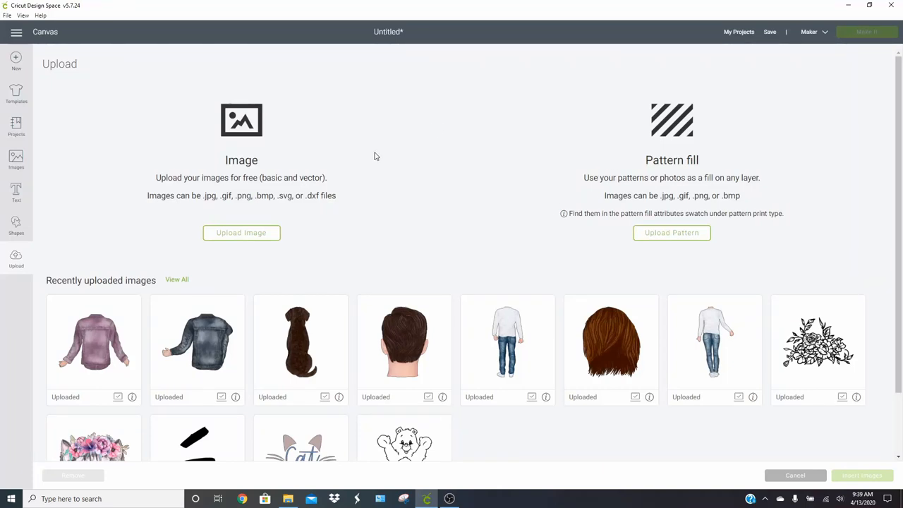
pyautogui.moveTo(273, 223)
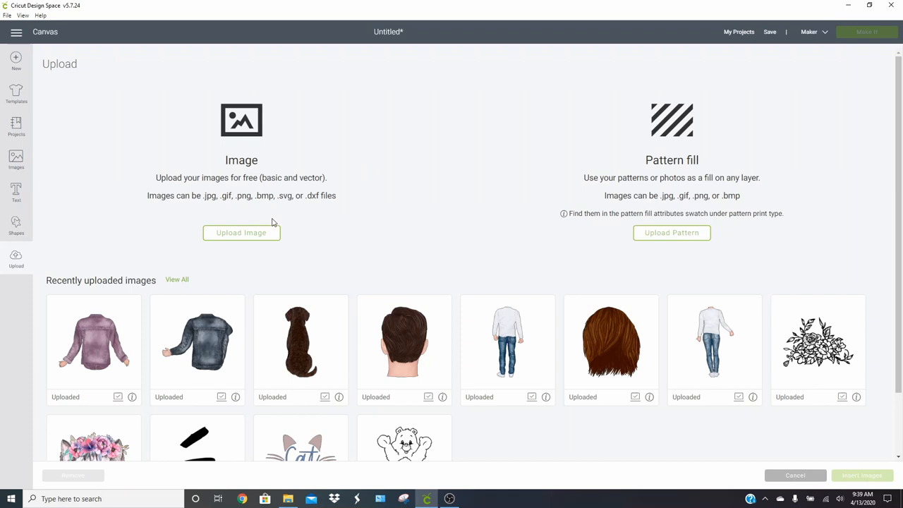
# Upload jigsaw-05.svg from puzzle > 9-Jigsaw-Puzzle > svg and save it to the library.
pyautogui.click(242, 233)
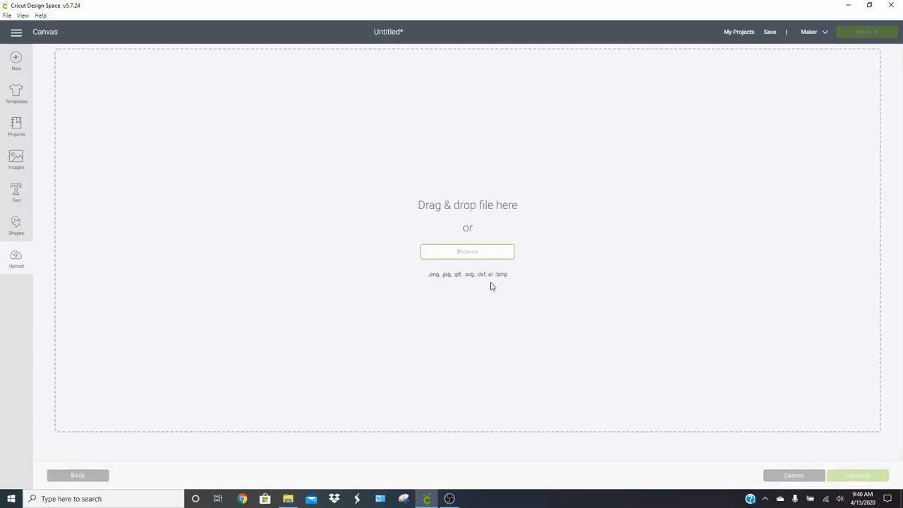
pyautogui.click(467, 251)
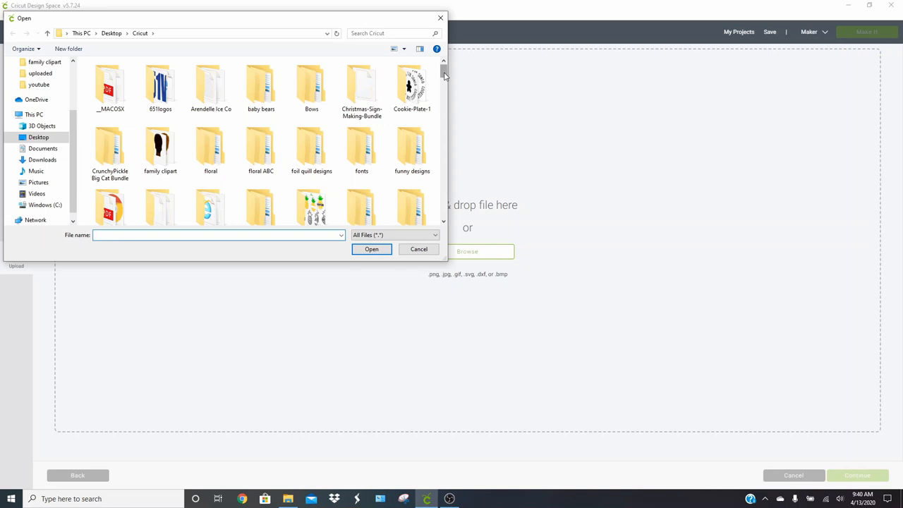
pyautogui.scroll(-3)
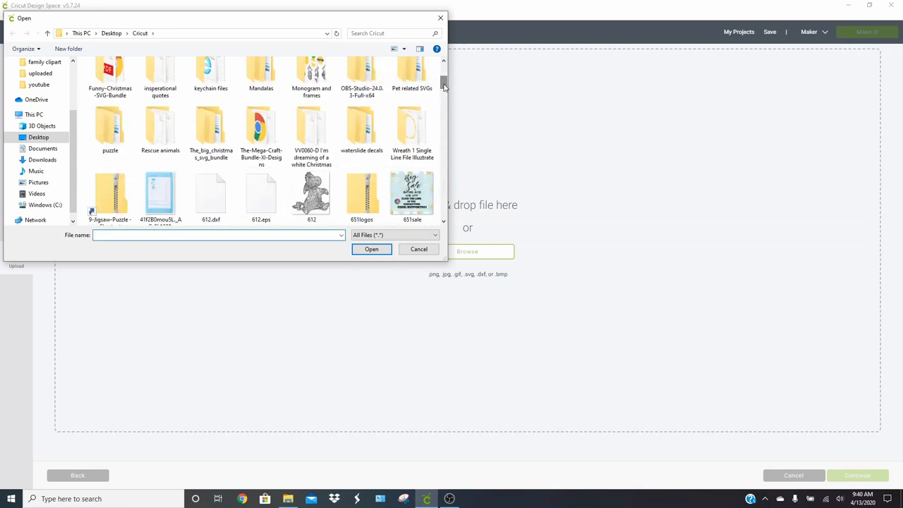
pyautogui.doubleClick(110, 127)
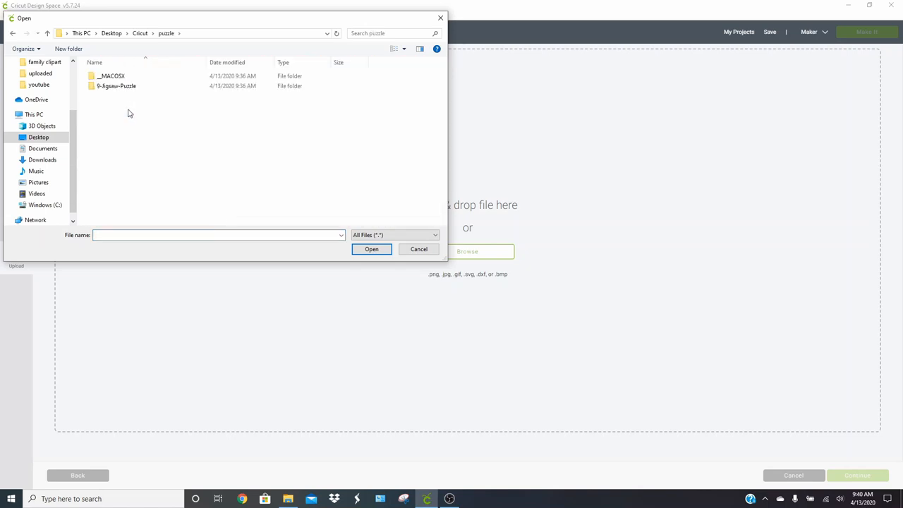
pyautogui.doubleClick(115, 86)
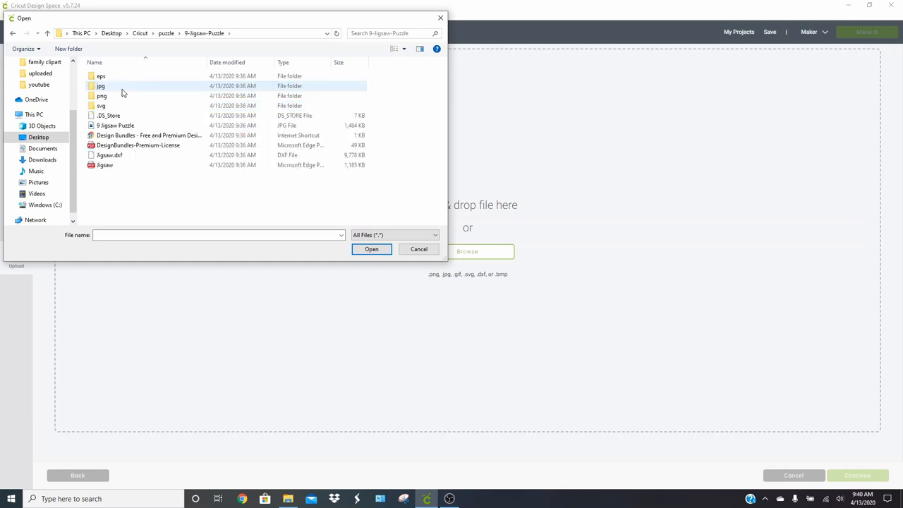
pyautogui.moveTo(118, 108)
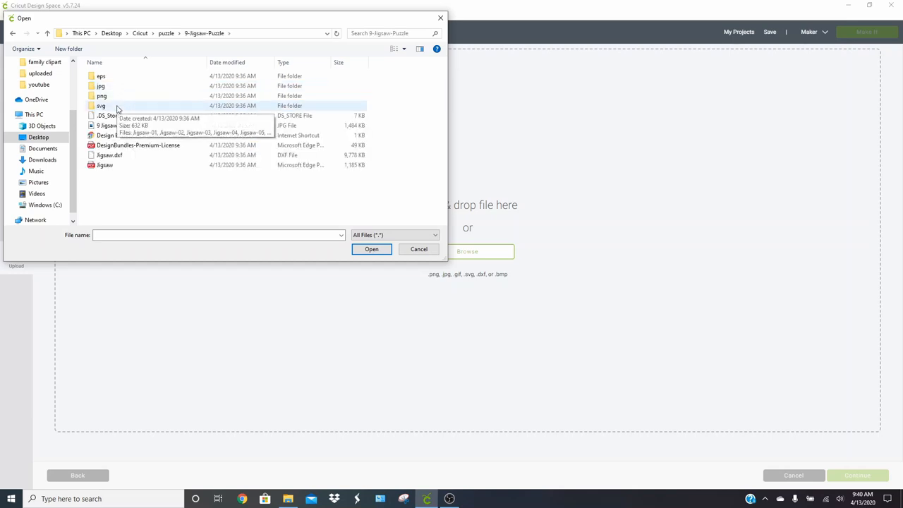
pyautogui.doubleClick(101, 104)
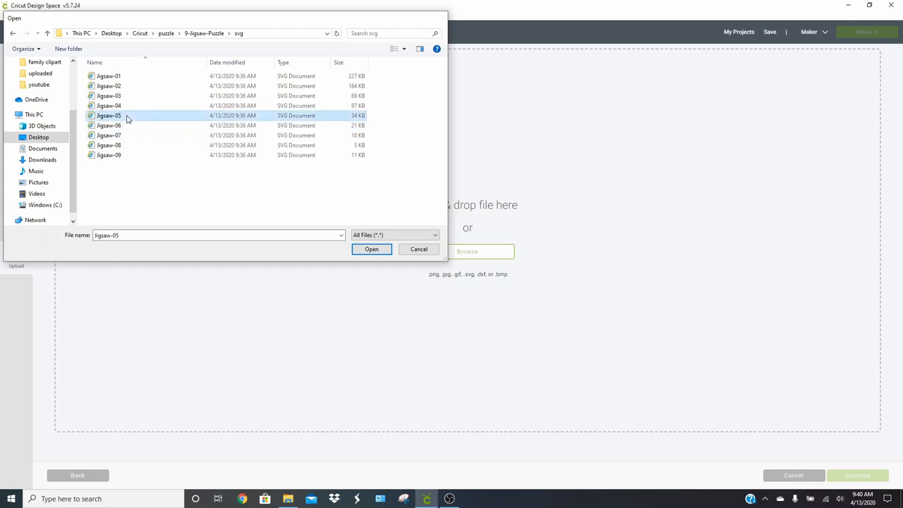
pyautogui.click(371, 248)
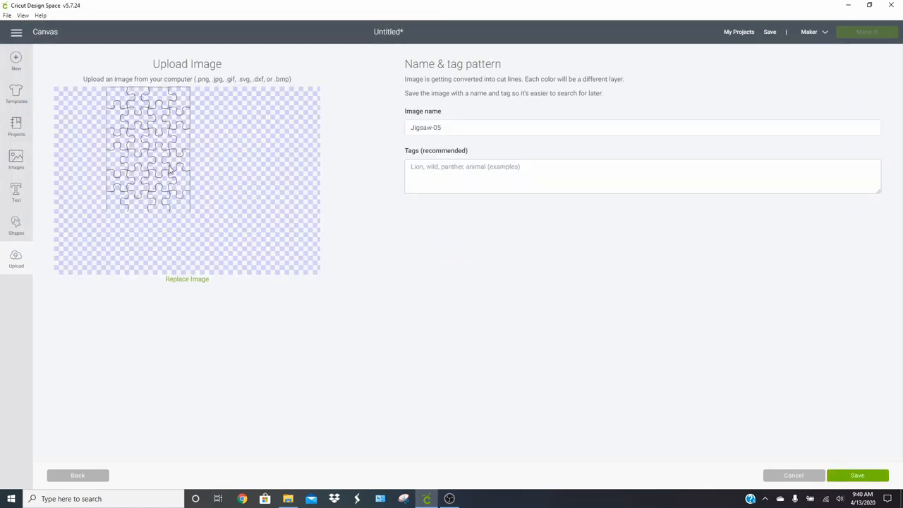
pyautogui.moveTo(735, 409)
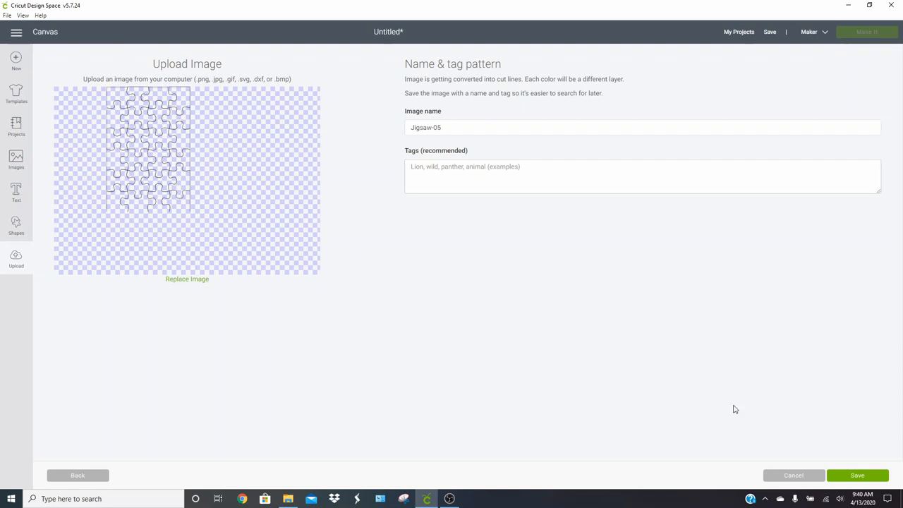
pyautogui.click(857, 474)
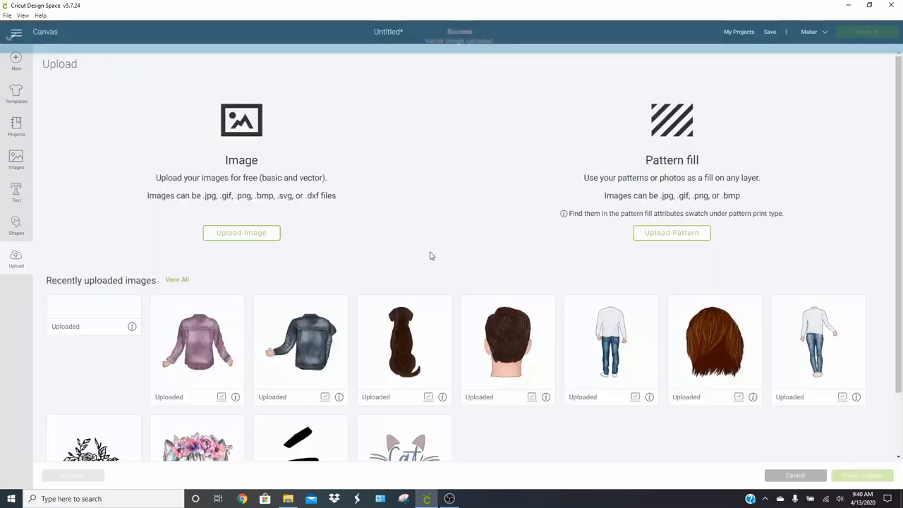
# Insert the Jigsaw-05 cut lines onto the canvas and shrink them slightly.
pyautogui.click(93, 340)
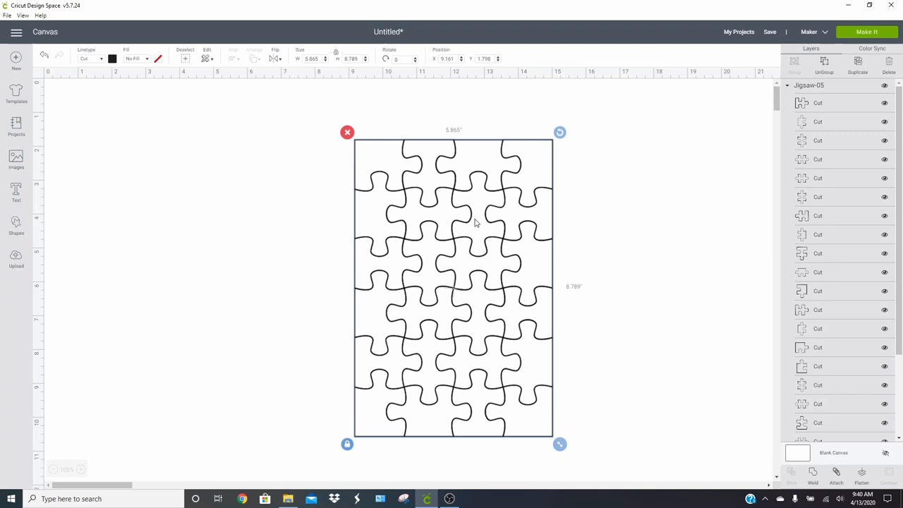
pyautogui.moveTo(364, 315)
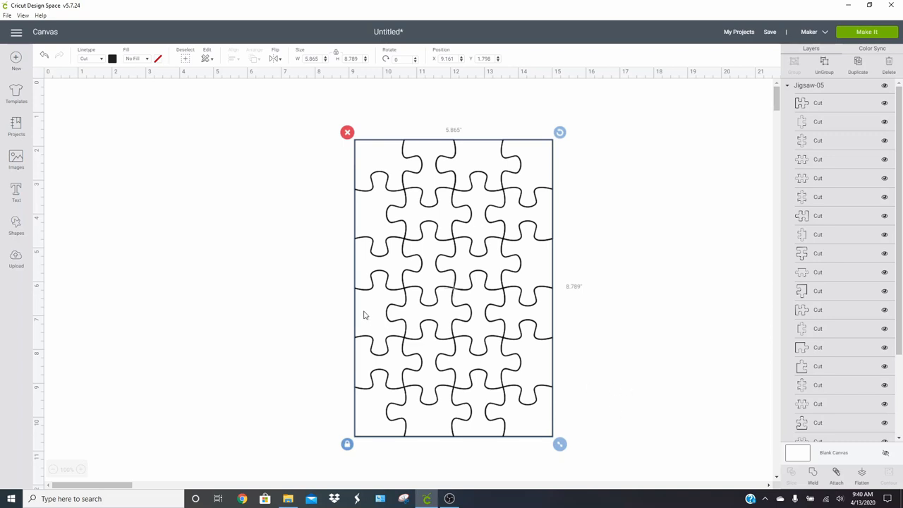
pyautogui.moveTo(623, 389)
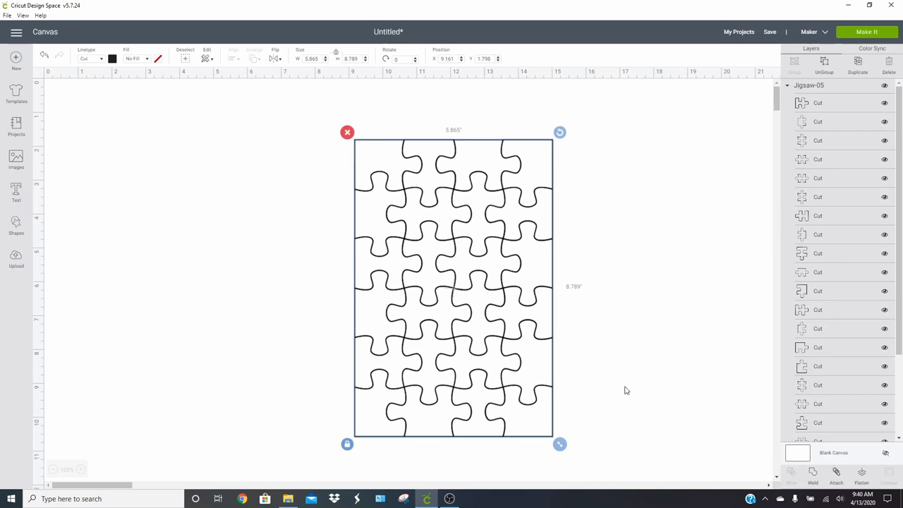
pyautogui.moveTo(559, 443); pyautogui.dragTo(553, 432)
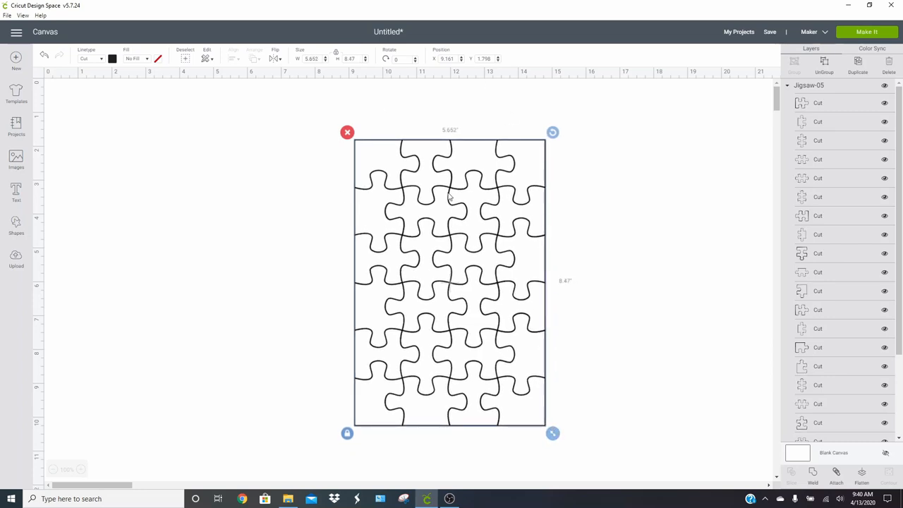
pyautogui.moveTo(457, 203)
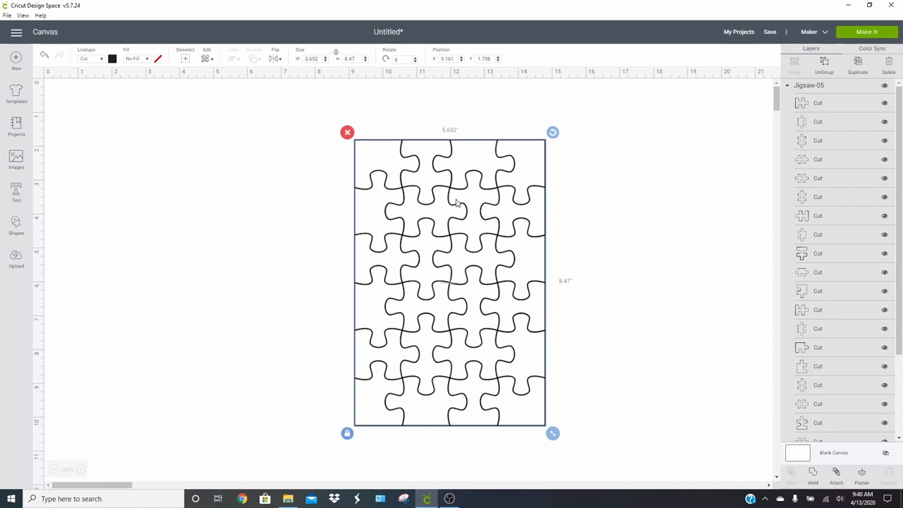
pyautogui.click(73, 269)
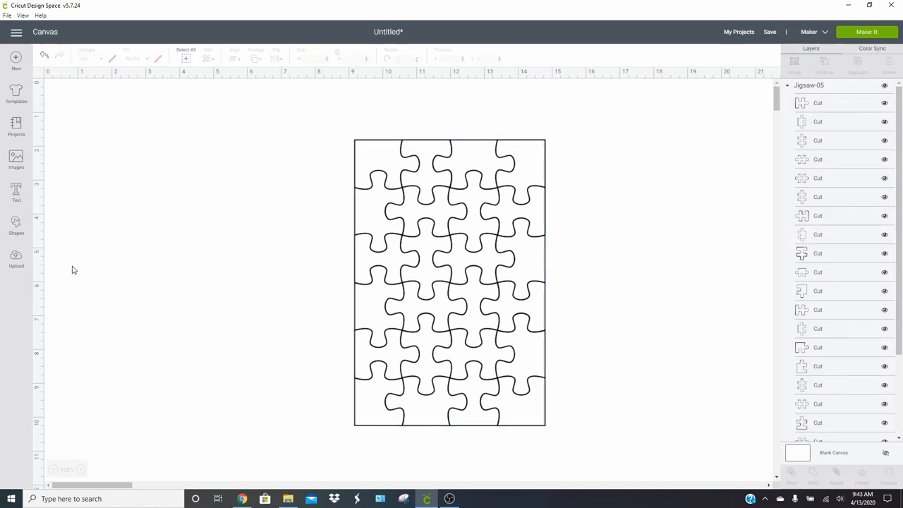
pyautogui.moveTo(80, 285)
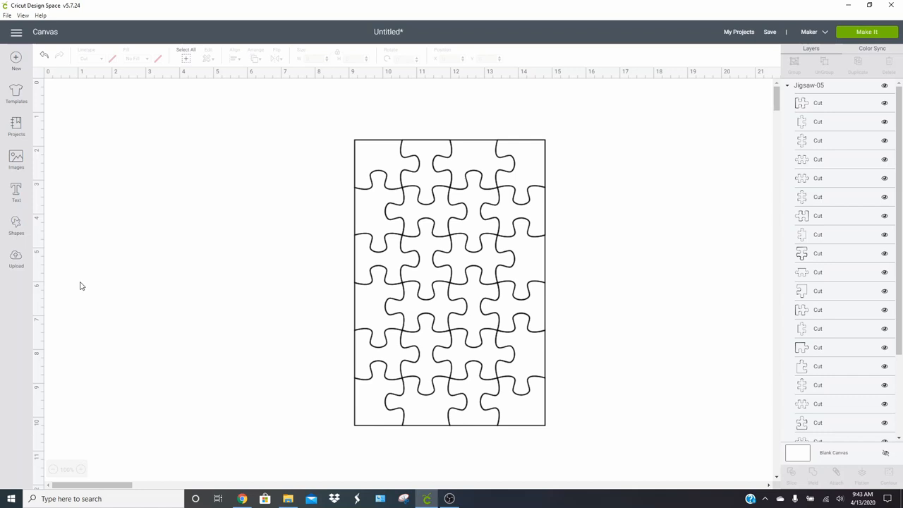
pyautogui.moveTo(17, 259)
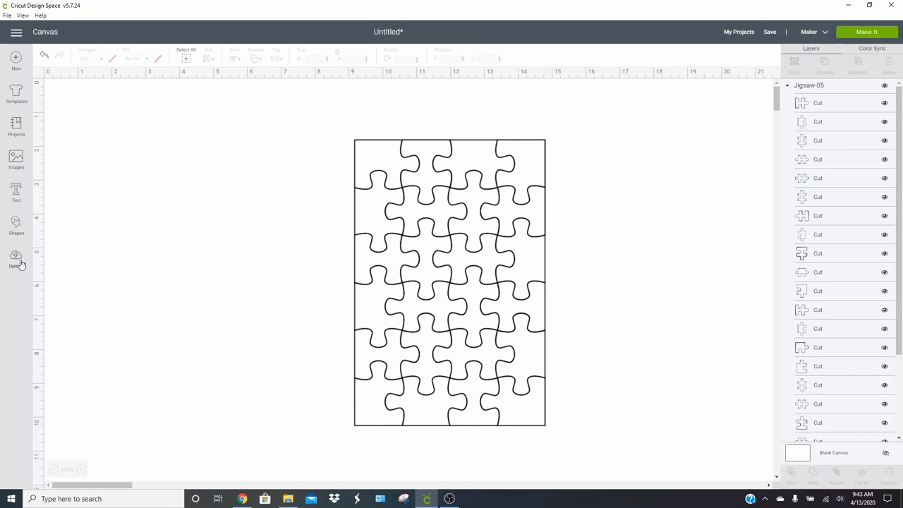
# Start another upload and choose the olaf photo from the Cricut folder.
pyautogui.click(16, 257)
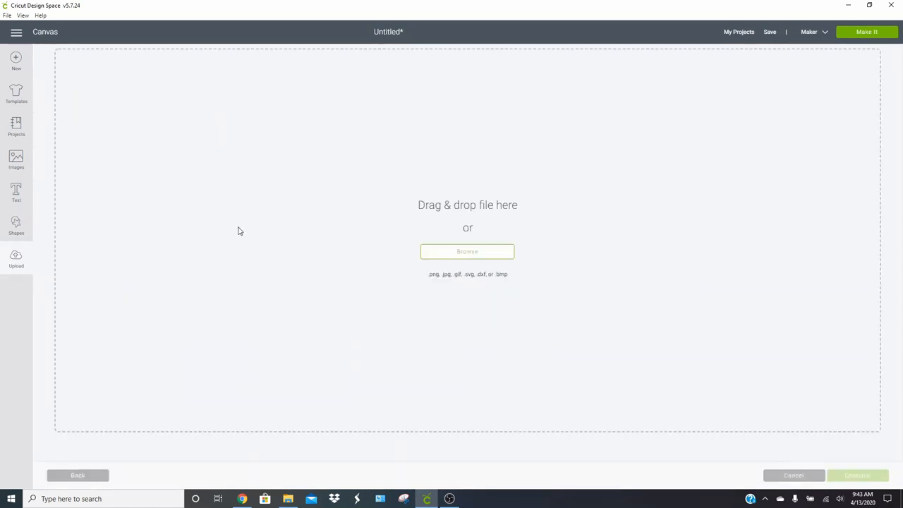
pyautogui.click(467, 251)
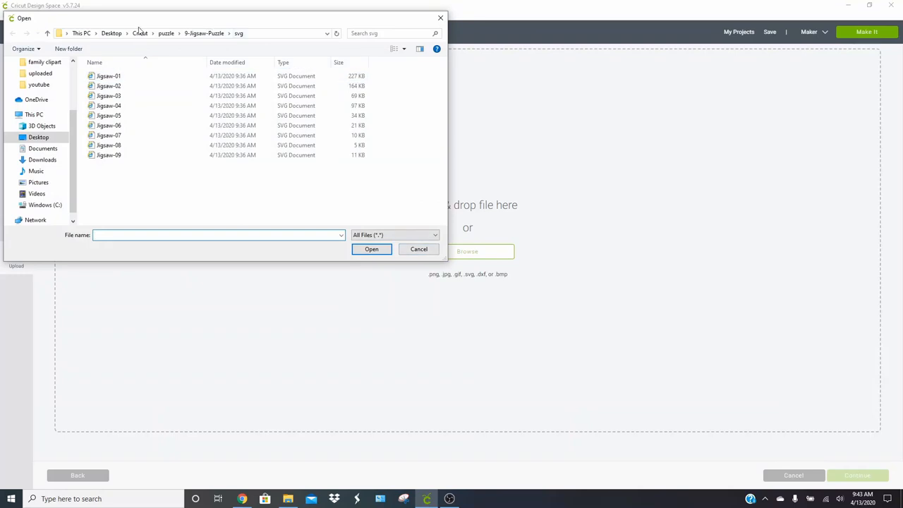
pyautogui.click(140, 34)
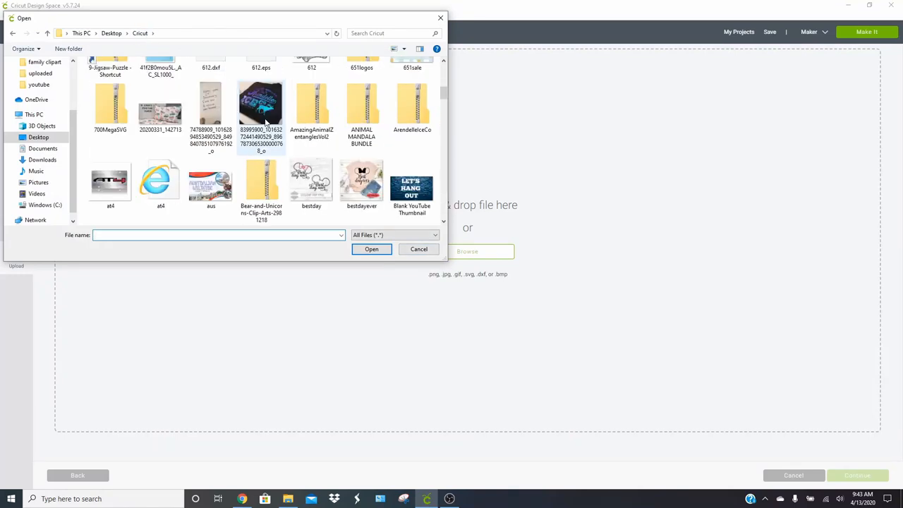
pyautogui.scroll(-3)
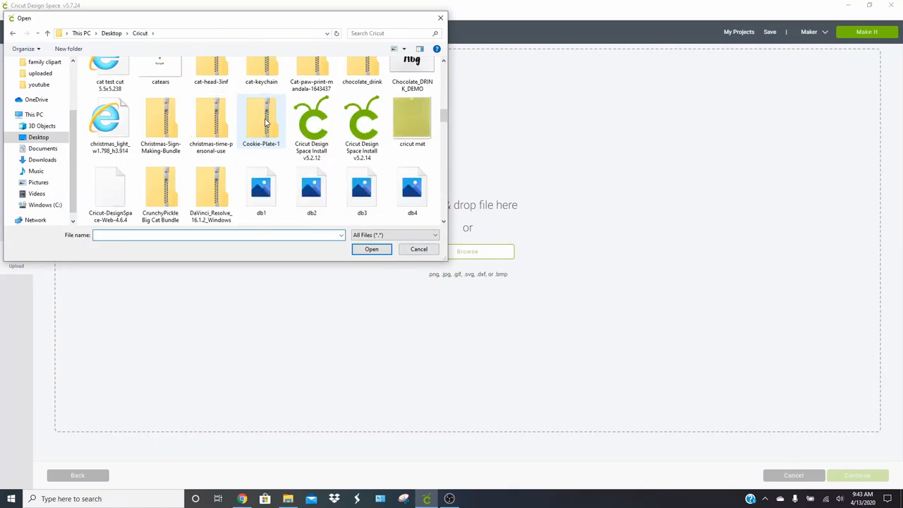
pyautogui.scroll(-3)
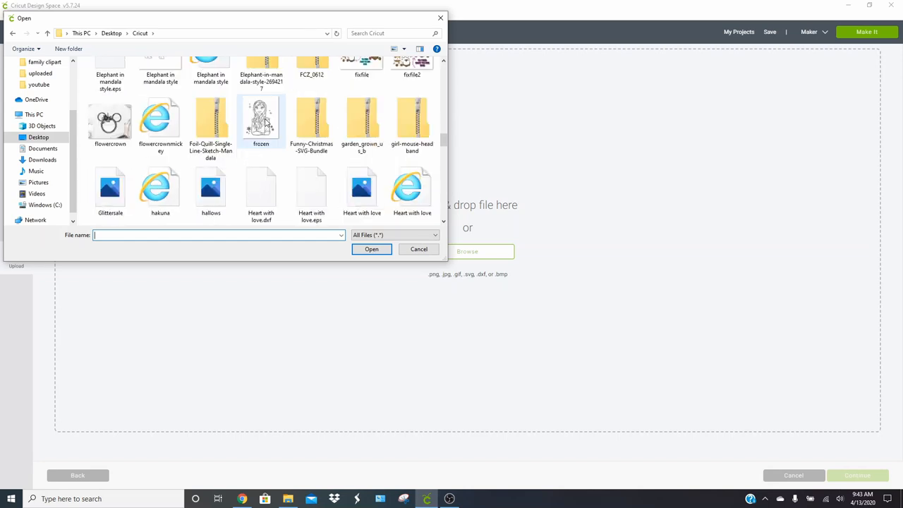
pyautogui.scroll(-3)
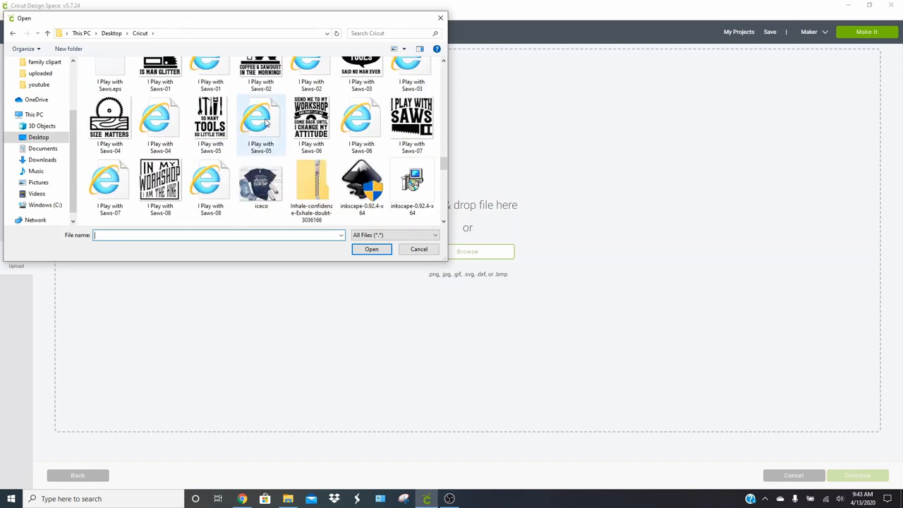
pyautogui.scroll(-3)
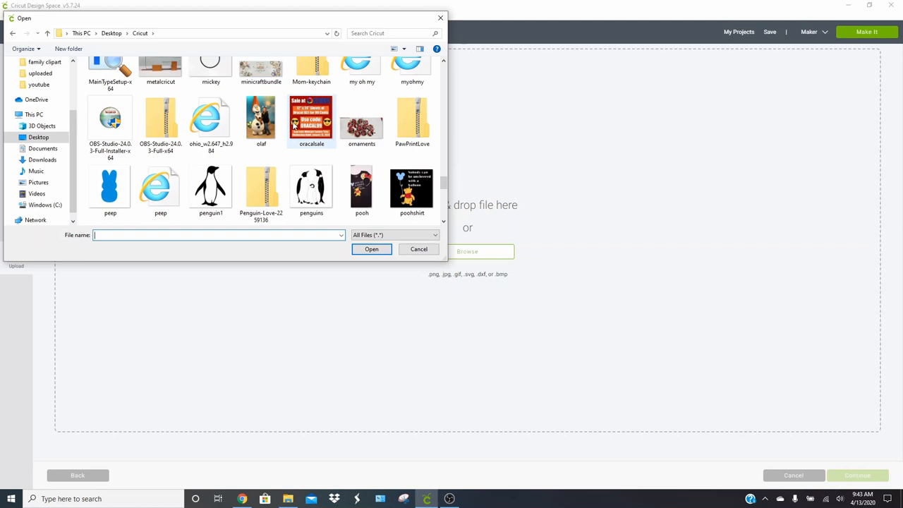
pyautogui.click(371, 248)
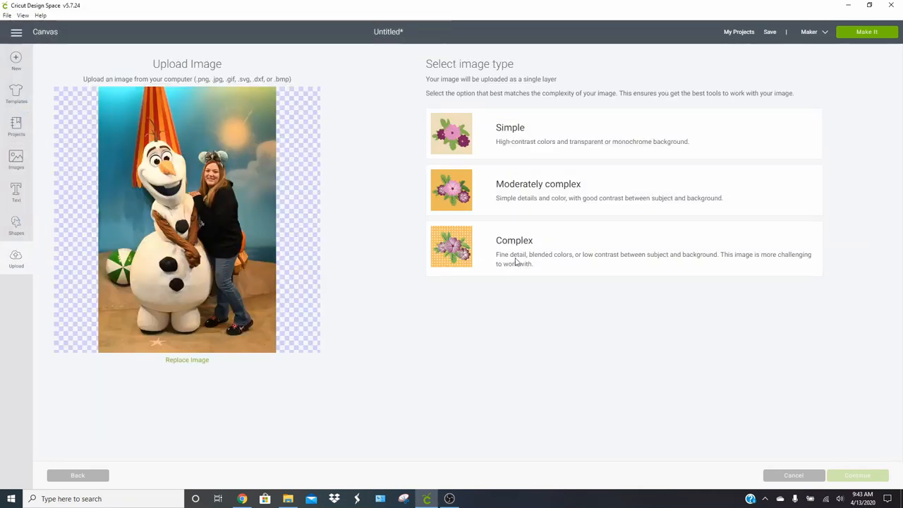
# Save the photo as a complex print-then-cut image named olaf and insert it onto the canvas.
pyautogui.click(858, 473)
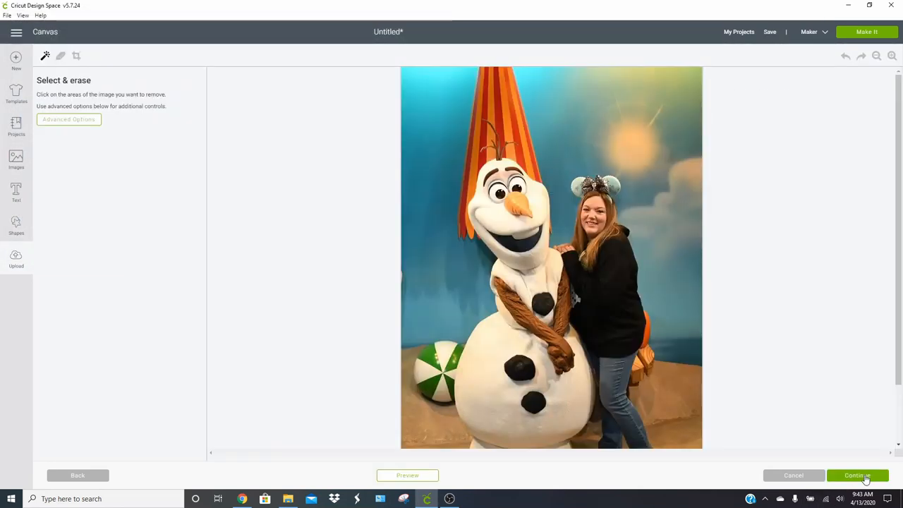
pyautogui.click(857, 474)
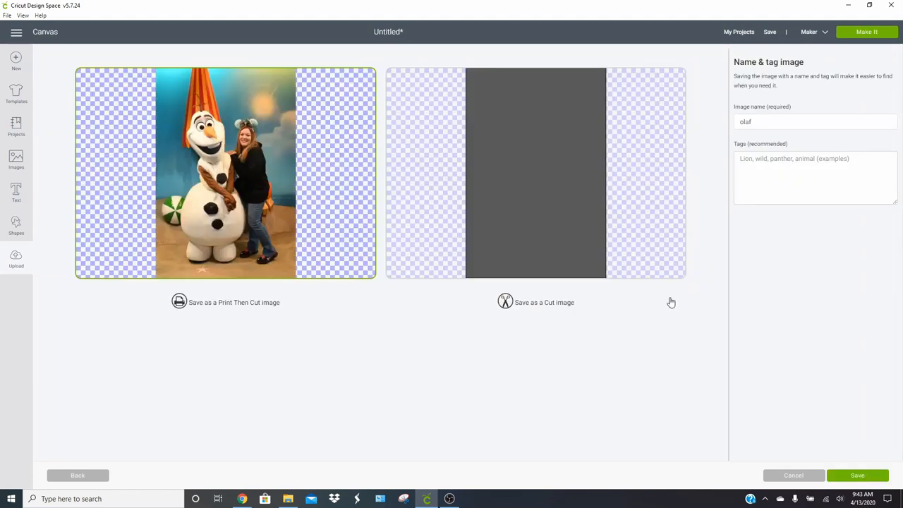
pyautogui.moveTo(827, 465)
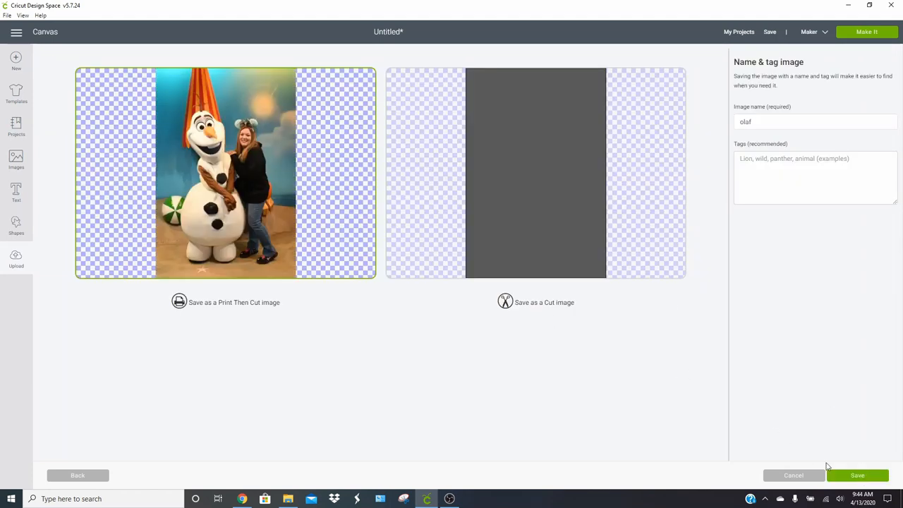
pyautogui.click(857, 474)
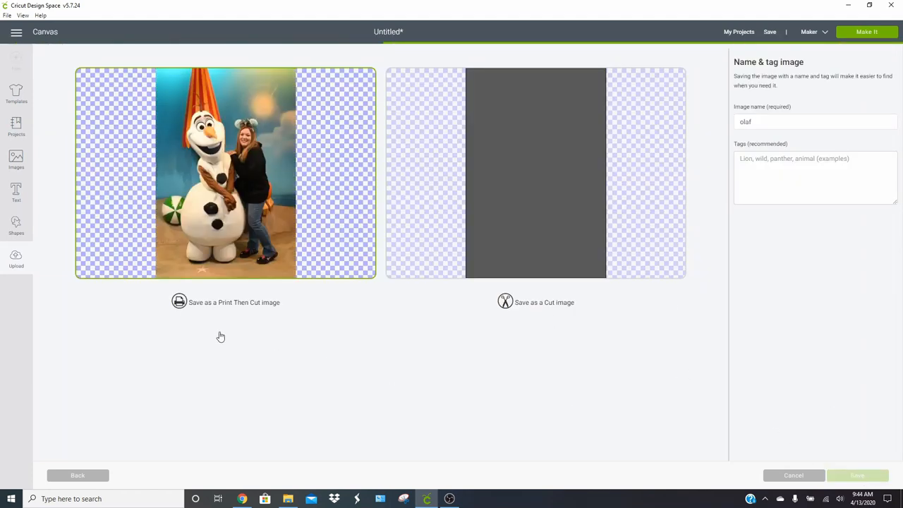
pyautogui.click(856, 474)
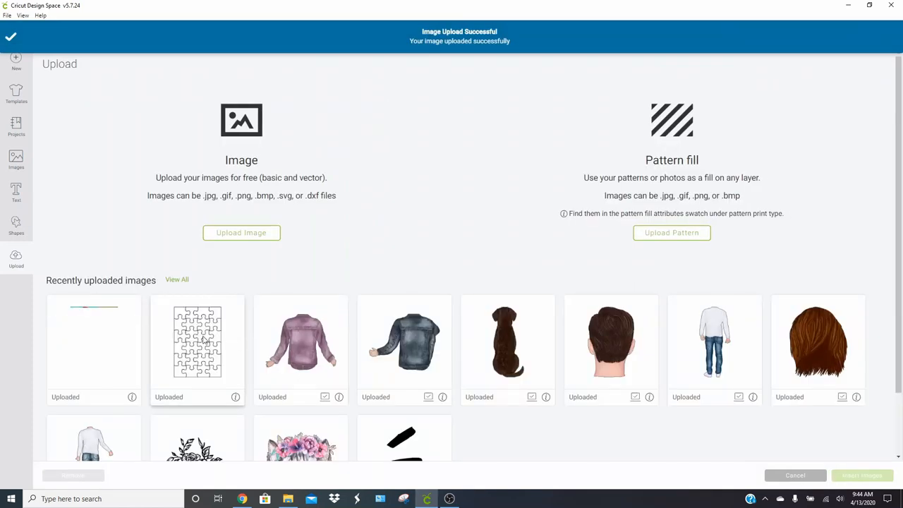
pyautogui.click(93, 340)
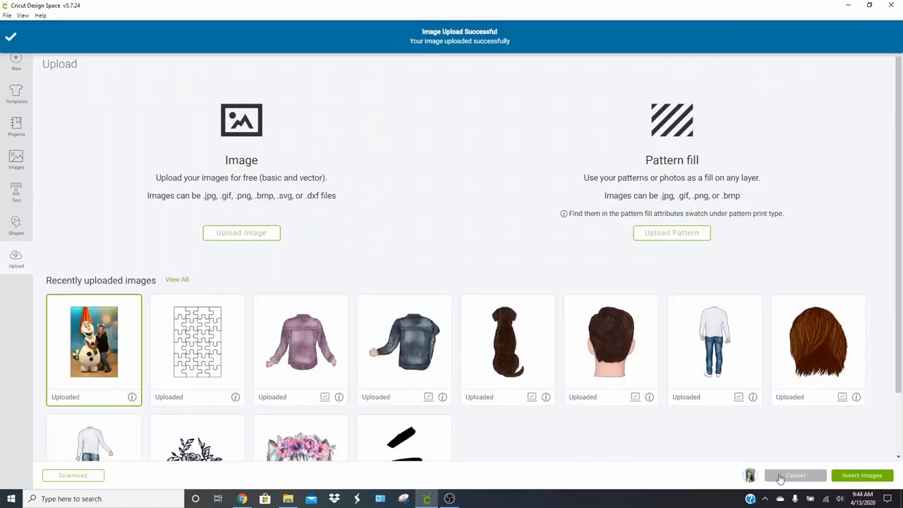
pyautogui.click(861, 474)
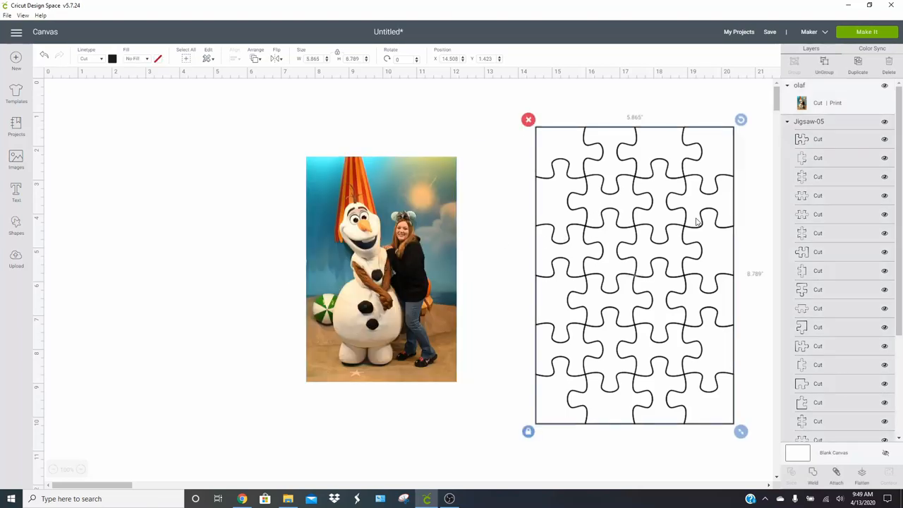
pyautogui.moveTo(423, 226)
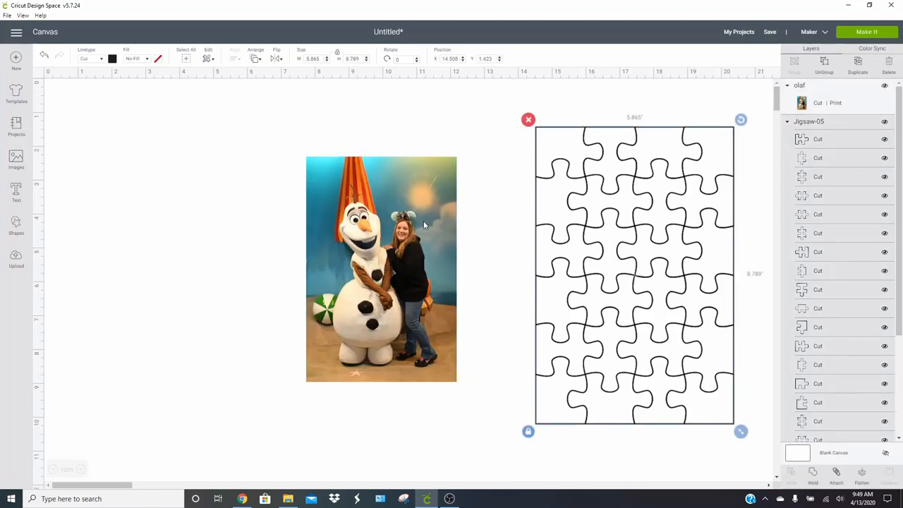
# Enlarge the jigsaw via the width box and move the resized photo directly over it.
pyautogui.moveTo(635, 275); pyautogui.dragTo(606, 275)
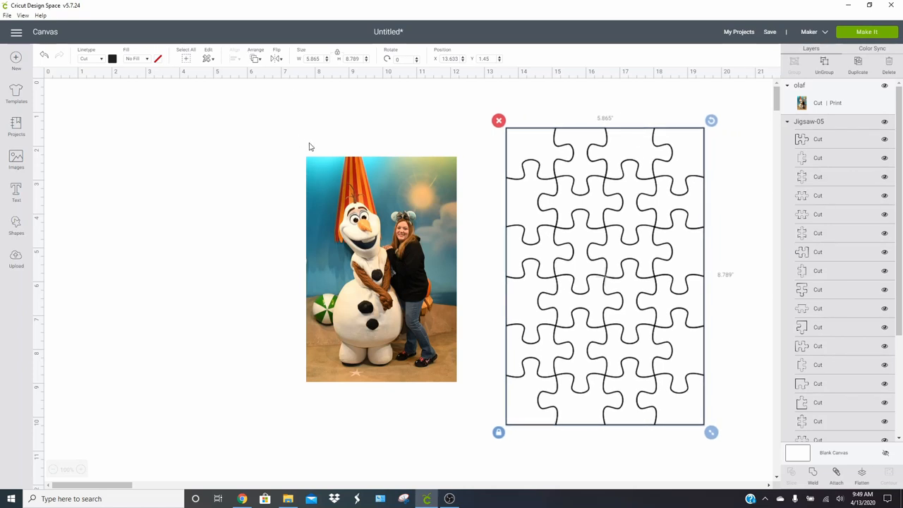
pyautogui.moveTo(316, 59)
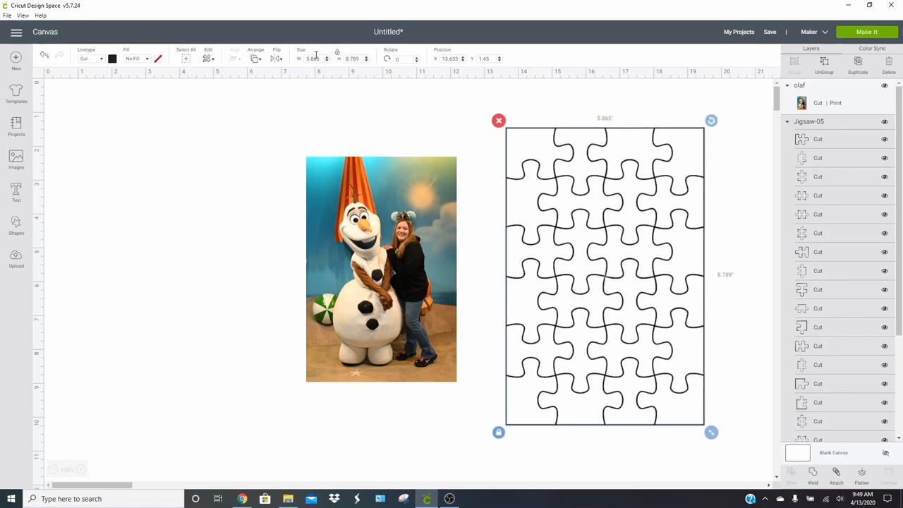
pyautogui.tripleClick(312, 59)
pyautogui.write('9.25')
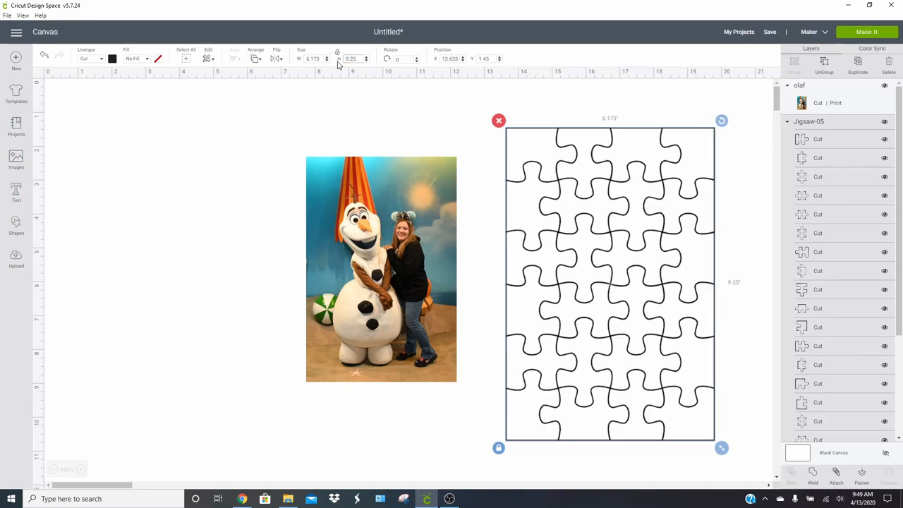
pyautogui.moveTo(609, 282); pyautogui.dragTo(494, 275)
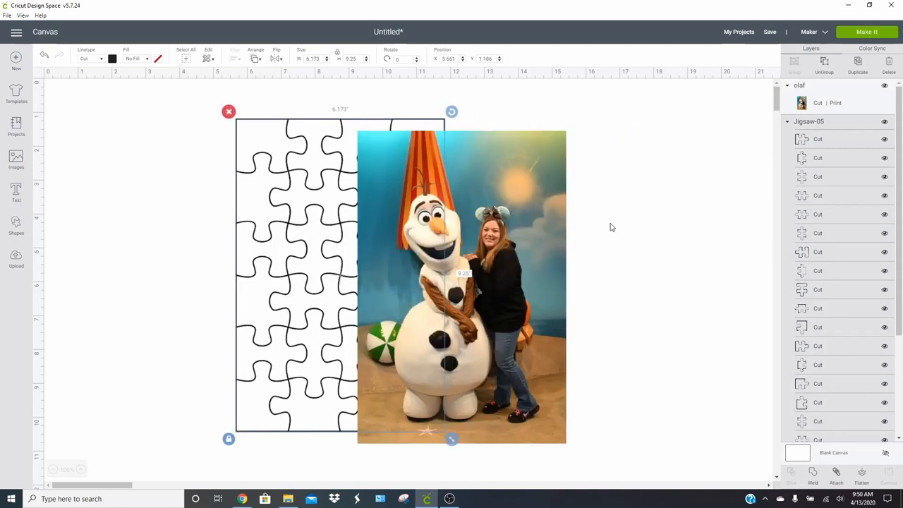
pyautogui.click(461, 285)
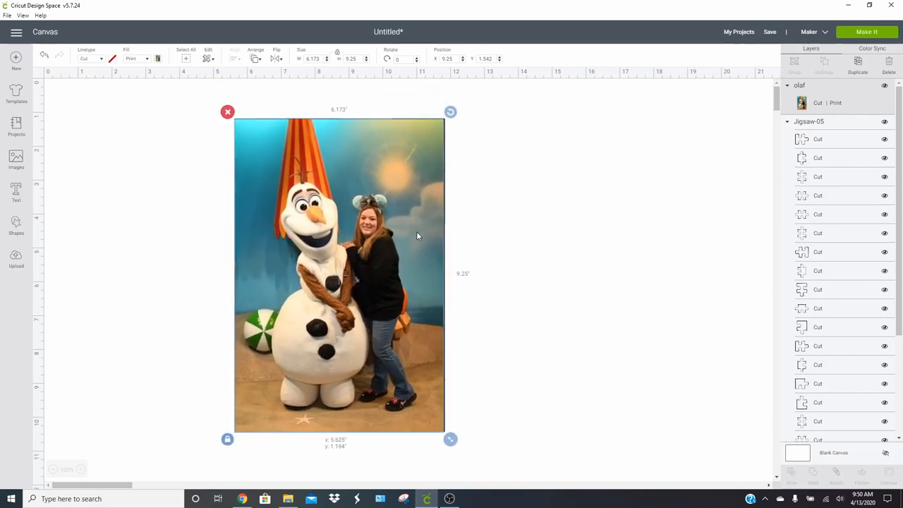
pyautogui.click(555, 249)
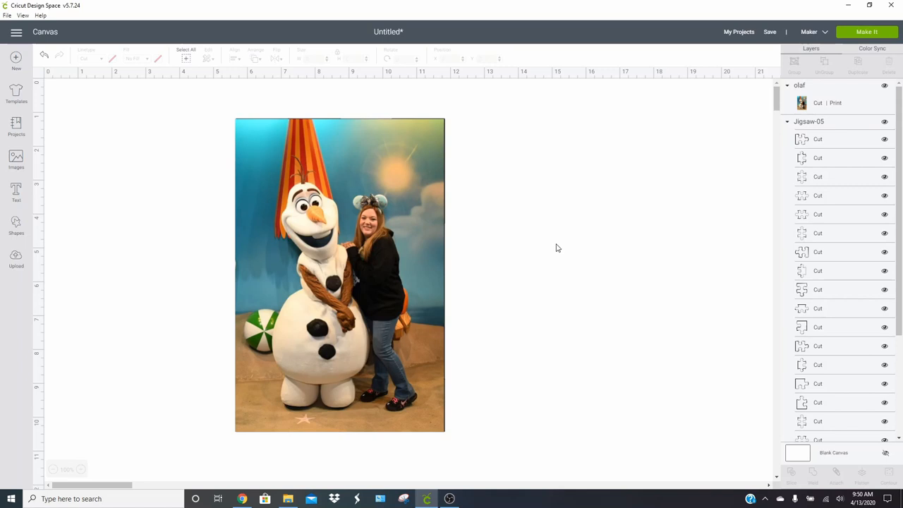
# Select the photo and jigsaw together and align them Center on each other.
pyautogui.click(338, 274)
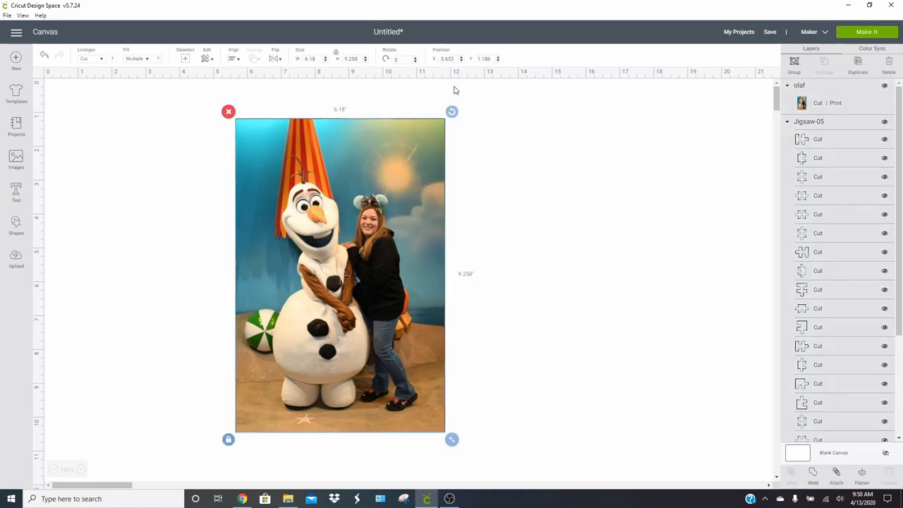
pyautogui.click(234, 58)
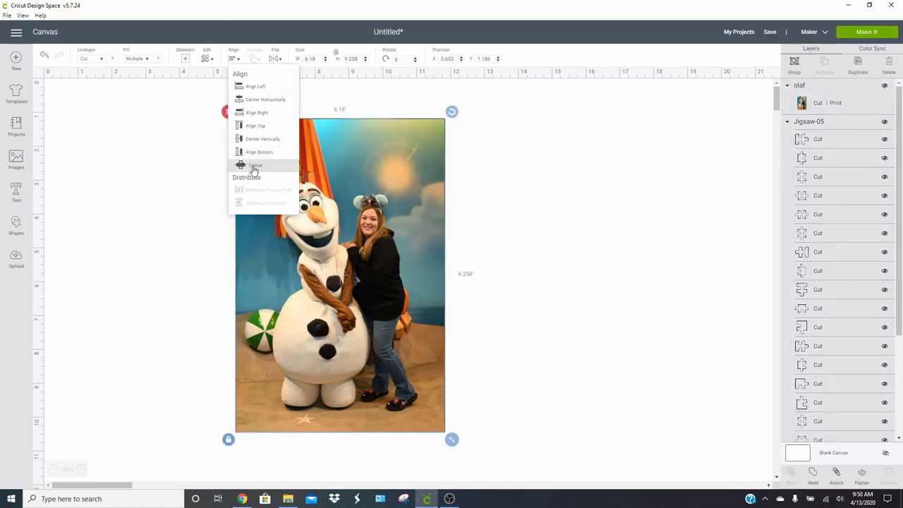
pyautogui.click(254, 165)
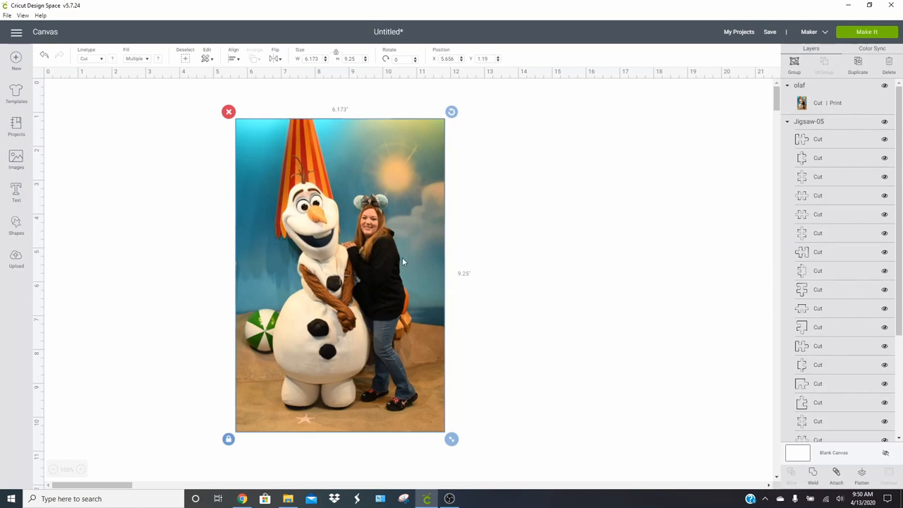
pyautogui.moveTo(505, 282)
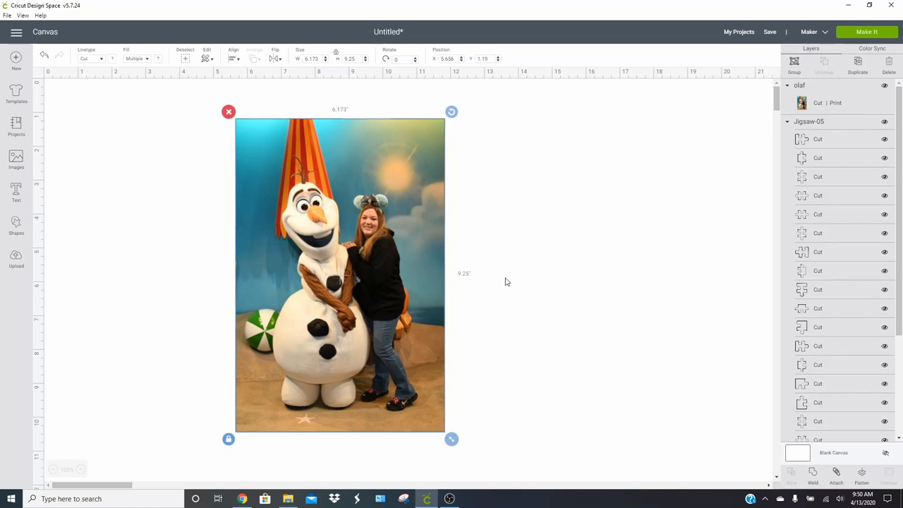
pyautogui.moveTo(591, 283)
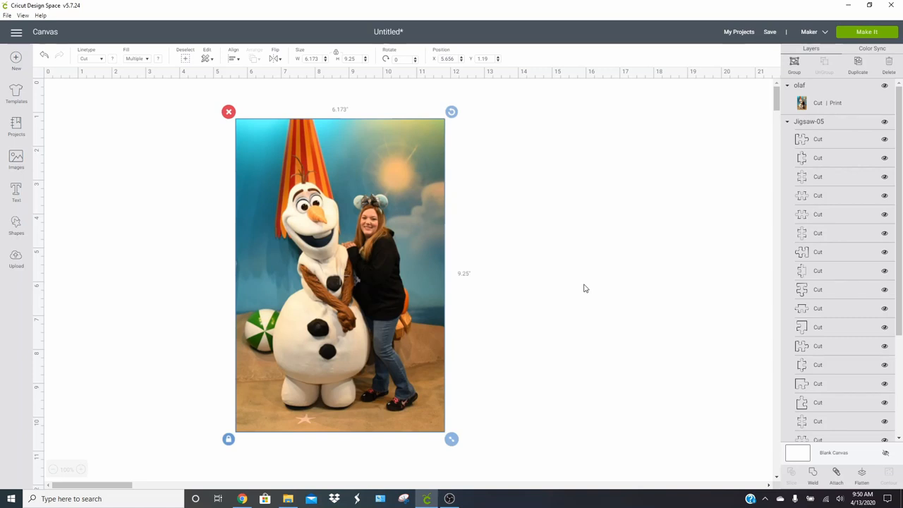
pyautogui.moveTo(838, 480)
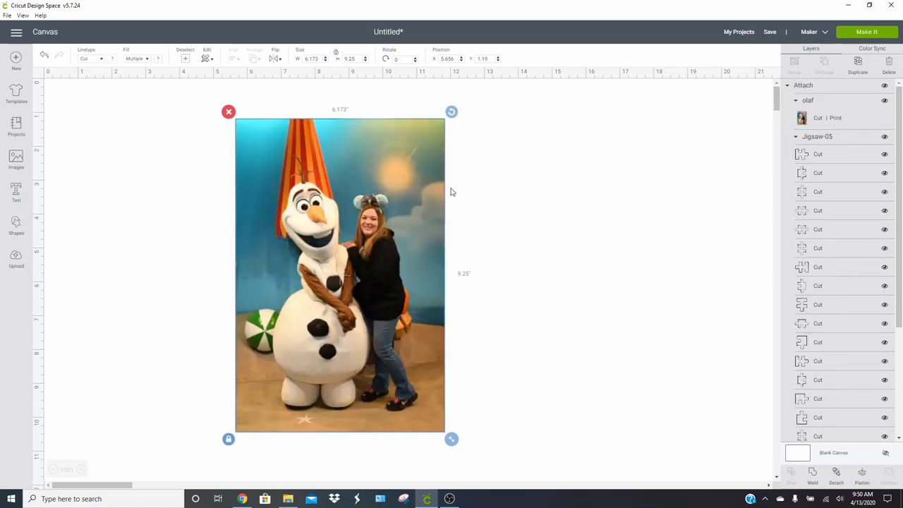
pyautogui.moveTo(572, 152)
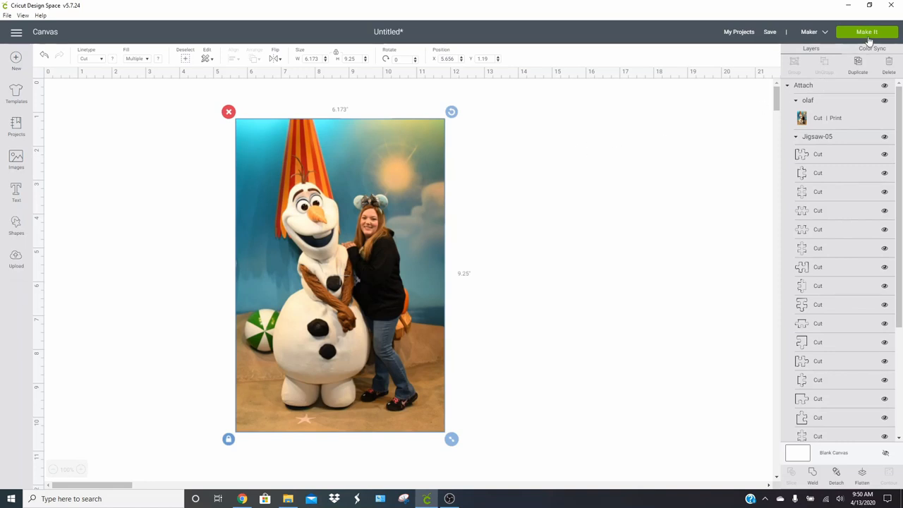
# Go to Make It and send the photo through print setup to the printer.
pyautogui.click(866, 31)
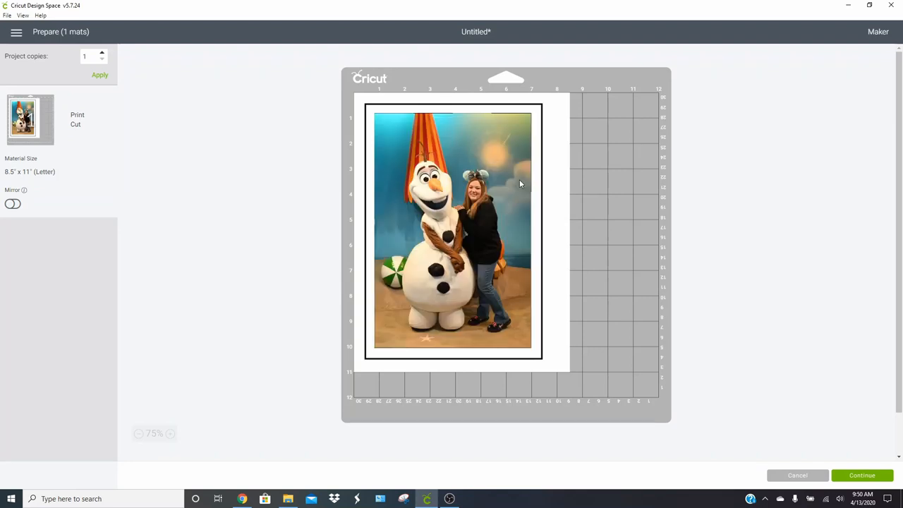
pyautogui.moveTo(668, 355)
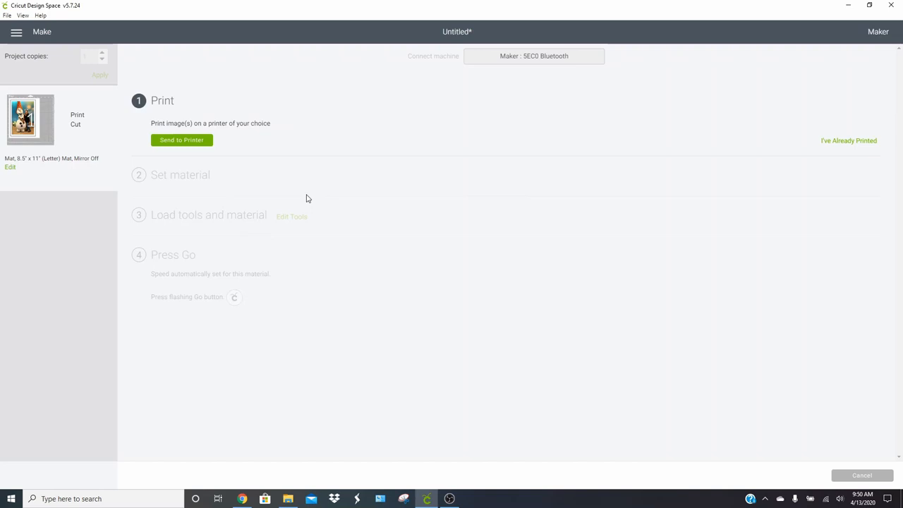
pyautogui.click(180, 140)
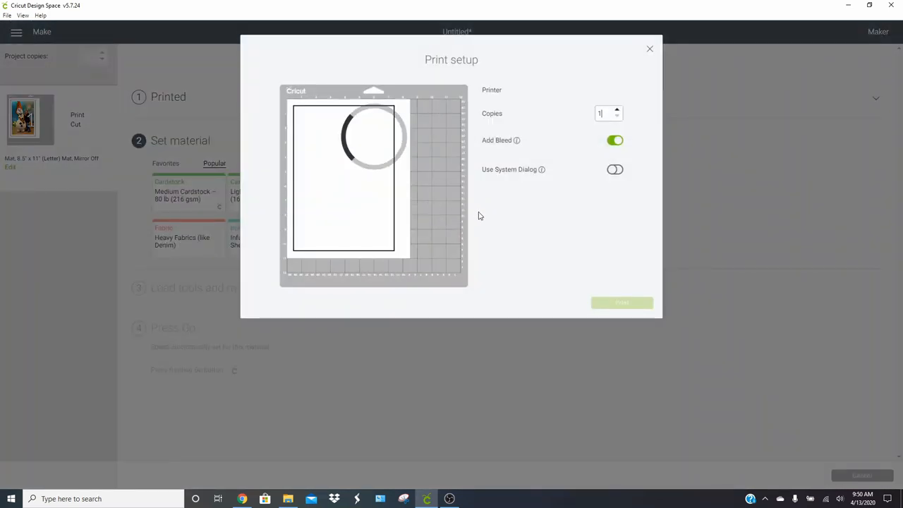
pyautogui.click(550, 105)
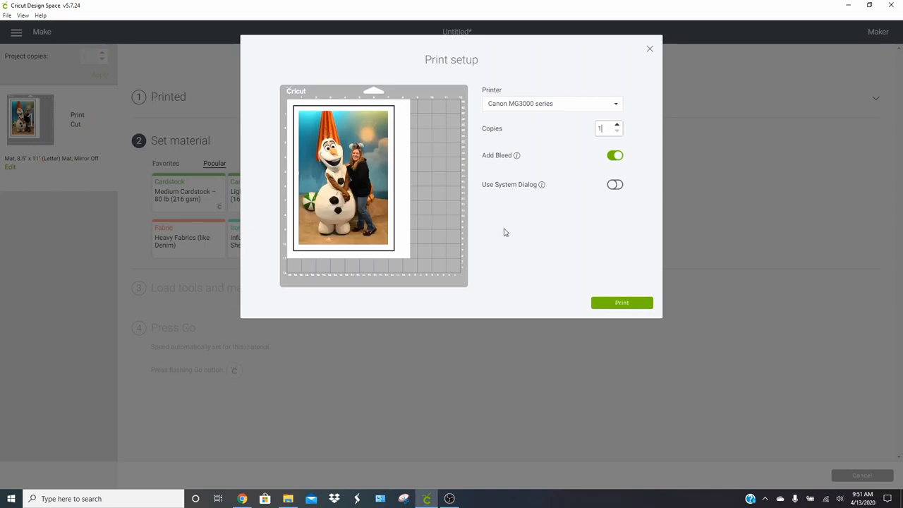
pyautogui.moveTo(507, 248)
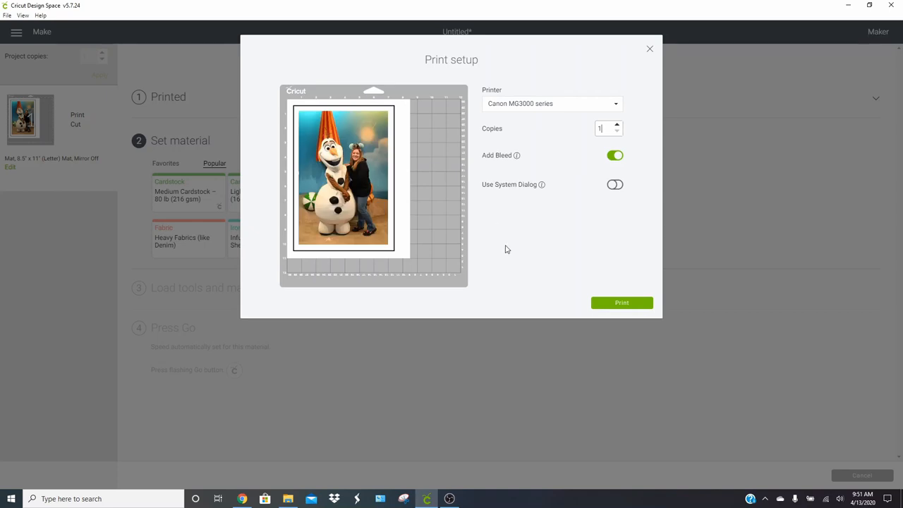
pyautogui.click(649, 48)
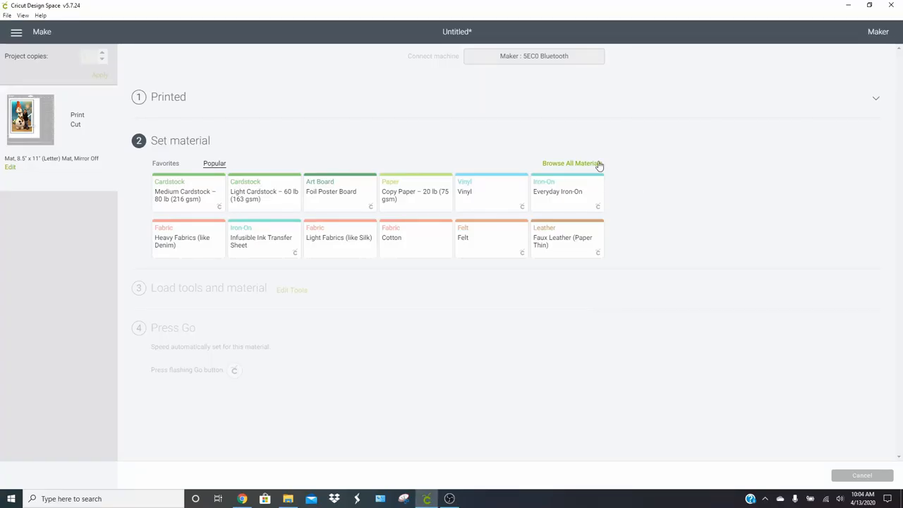
# Search materials for cereal, set Cereal Box as the cut material with pressure More.
pyautogui.click(571, 164)
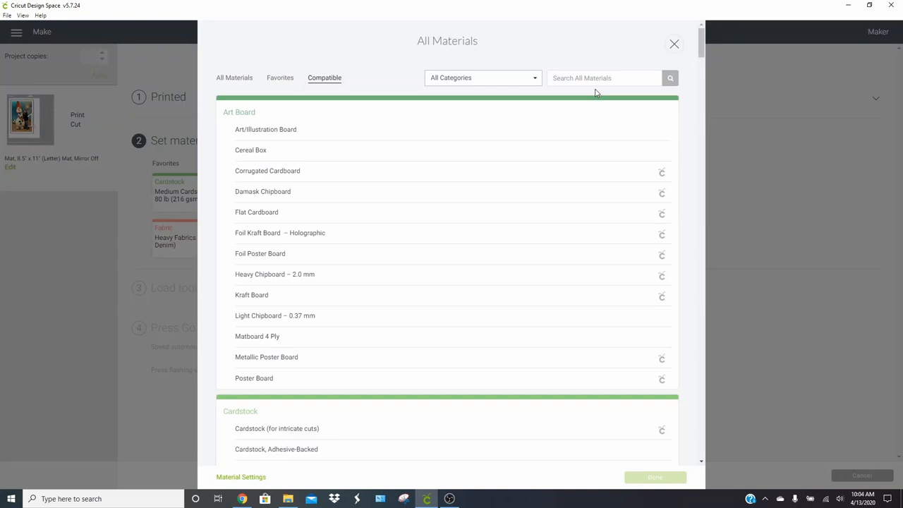
pyautogui.write('cer')
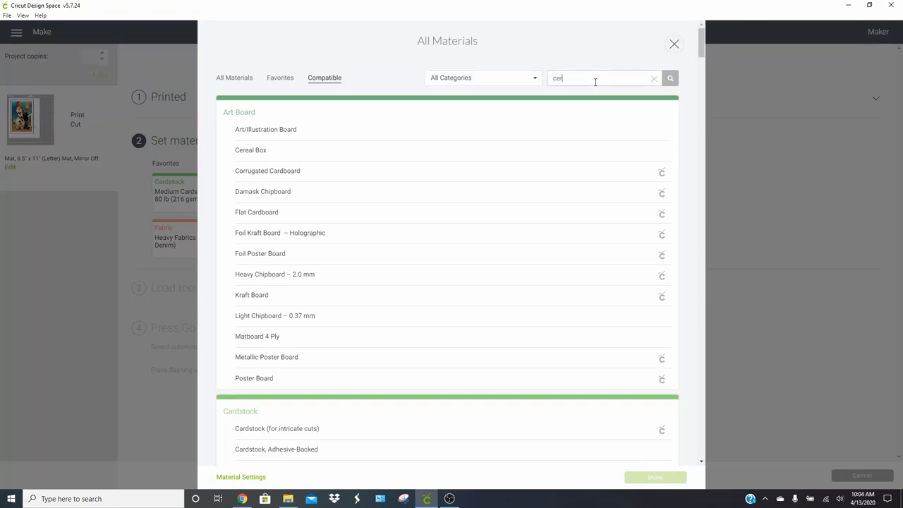
pyautogui.write('re')
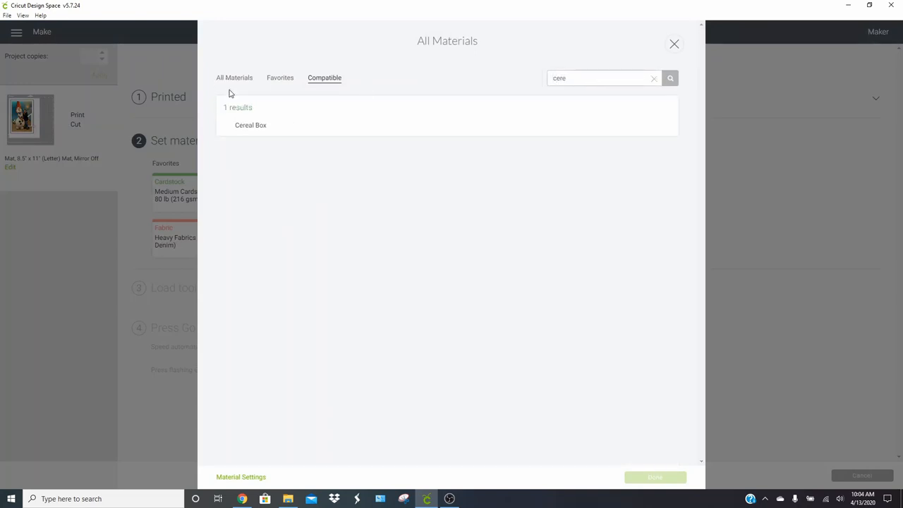
pyautogui.click(252, 124)
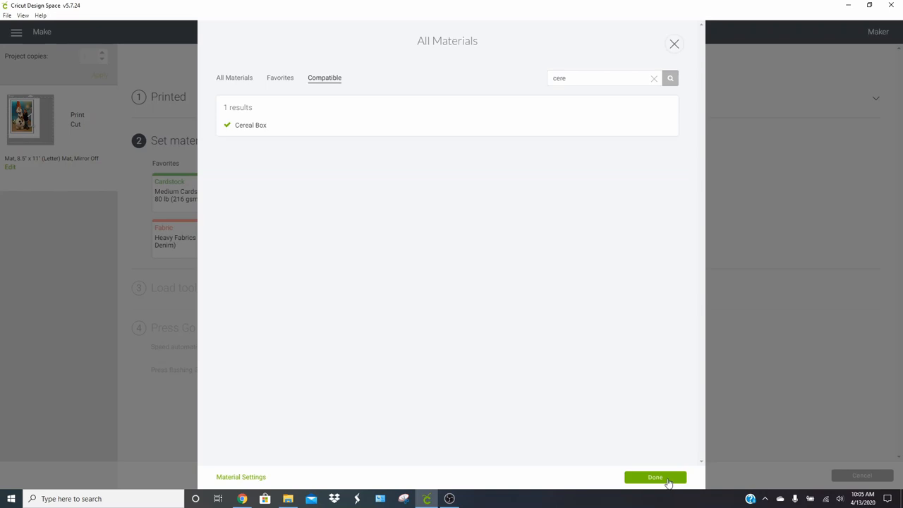
pyautogui.click(655, 476)
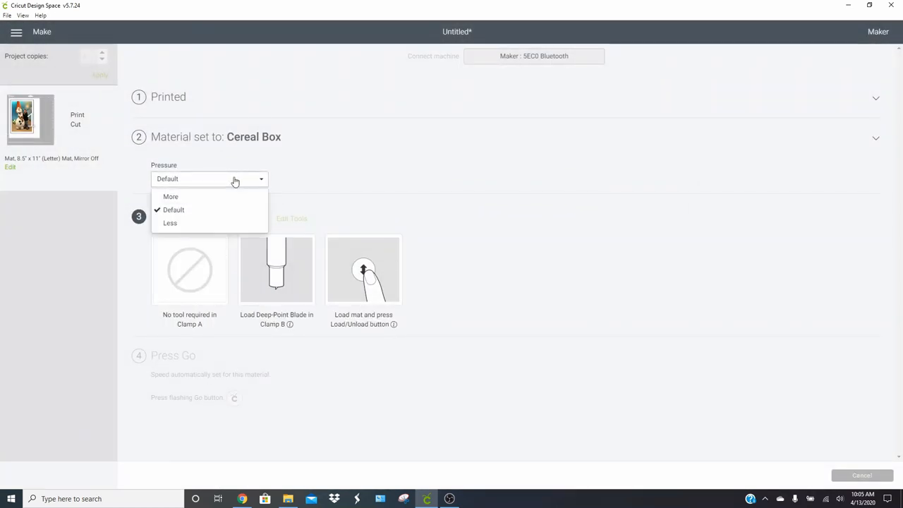
pyautogui.click(169, 196)
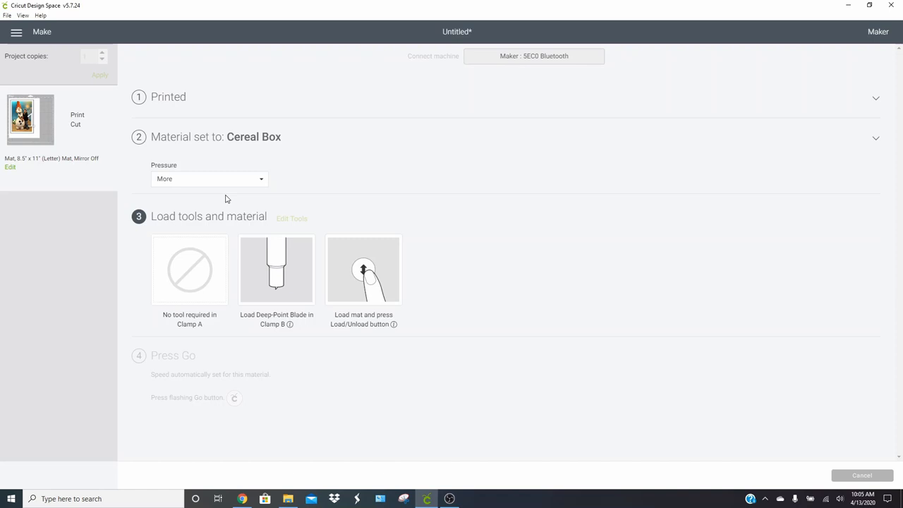
pyautogui.moveTo(543, 271)
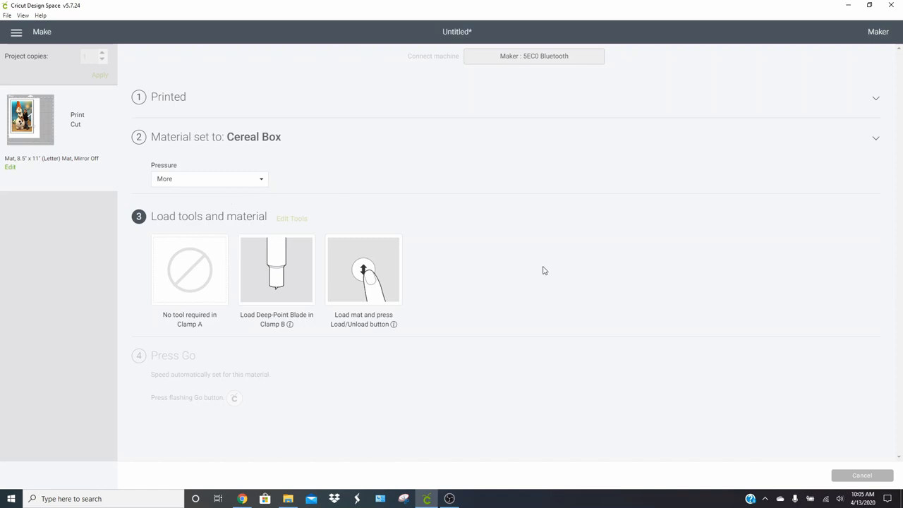
pyautogui.moveTo(663, 350)
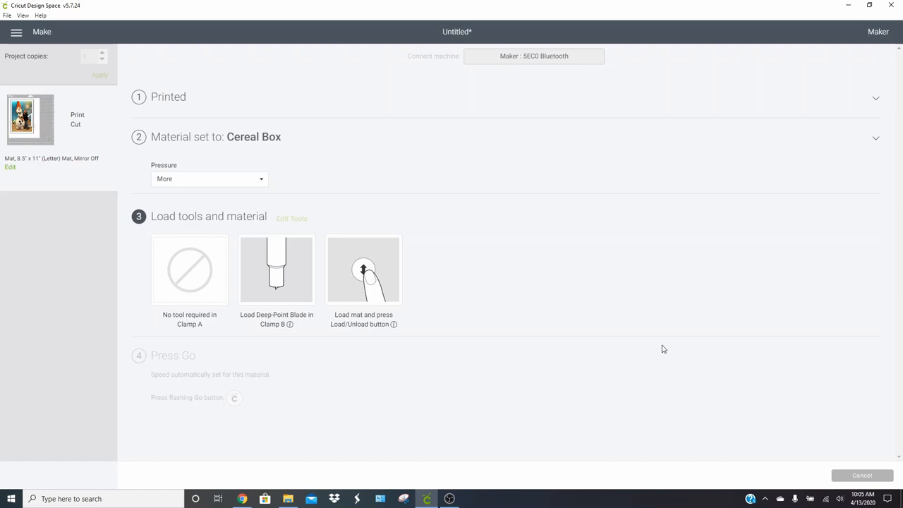